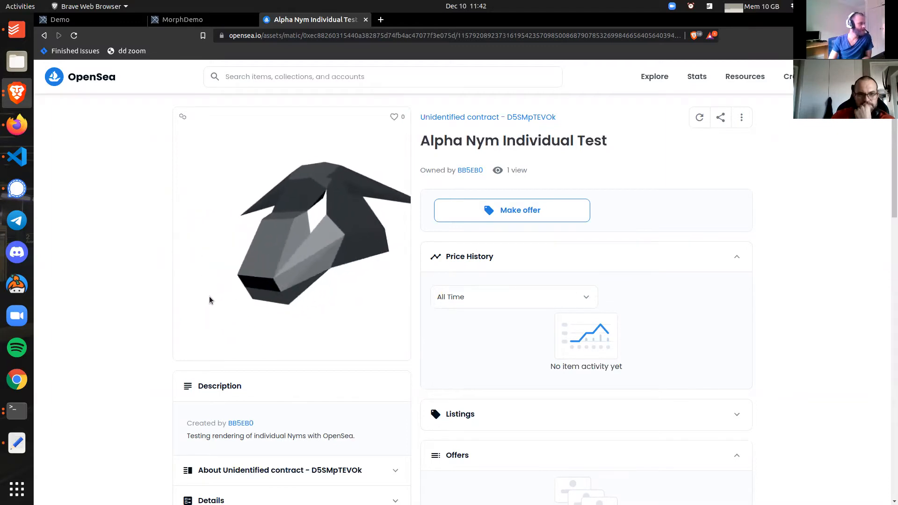
Rotate the grey low-poly Alpha Nym head to view it from other sides
left_click_drag(209, 300, 195, 270)
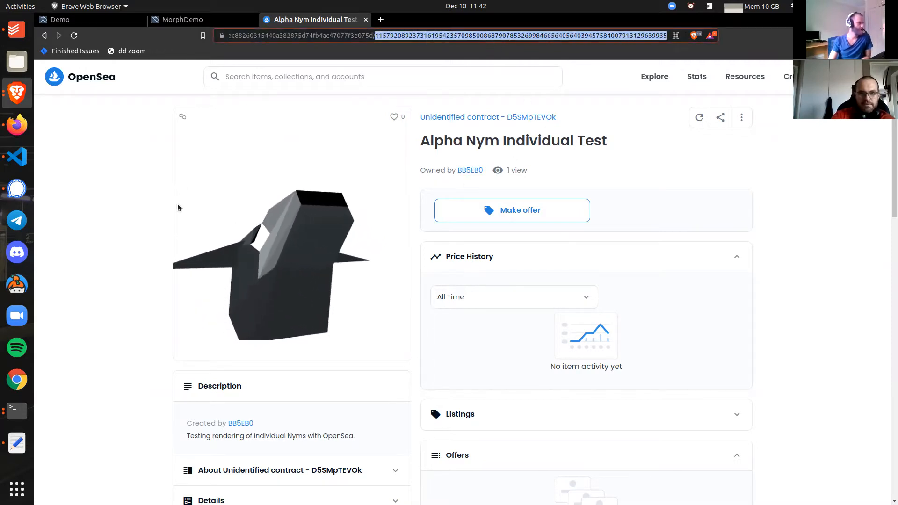
left_click_drag(177, 207, 290, 274)
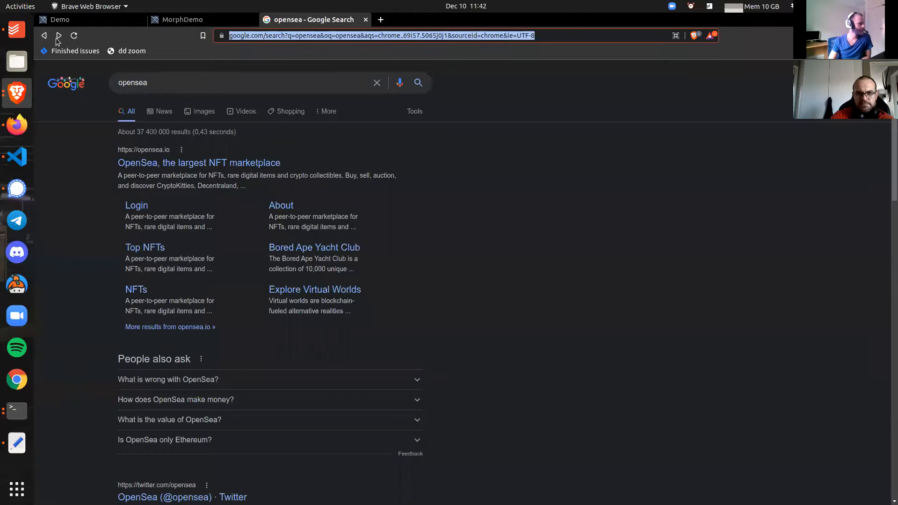
Go from the Alpha Nym item to its owner's profile and list the Created items
left_click(199, 162)
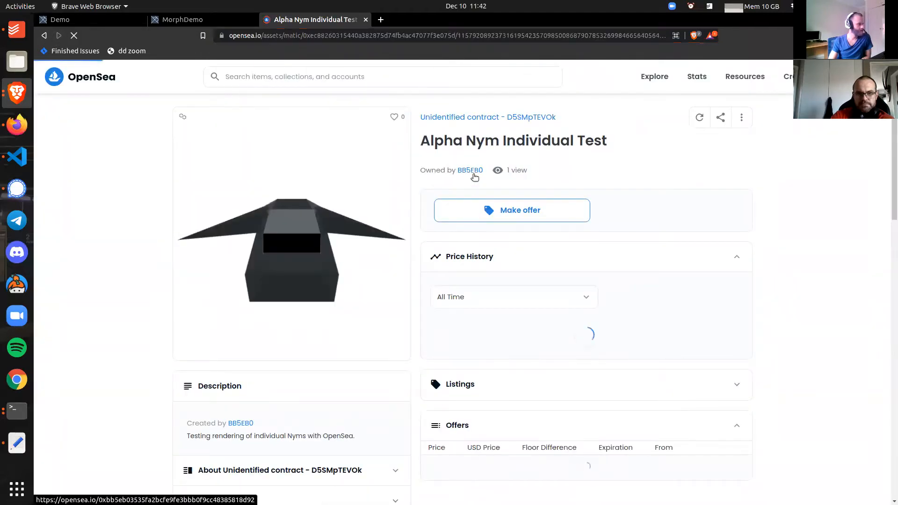
left_click(469, 171)
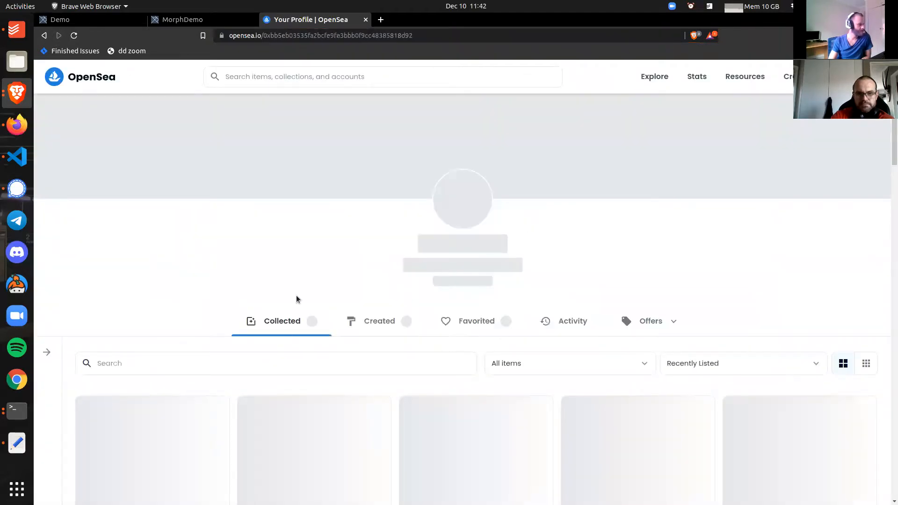
scroll("down", 3)
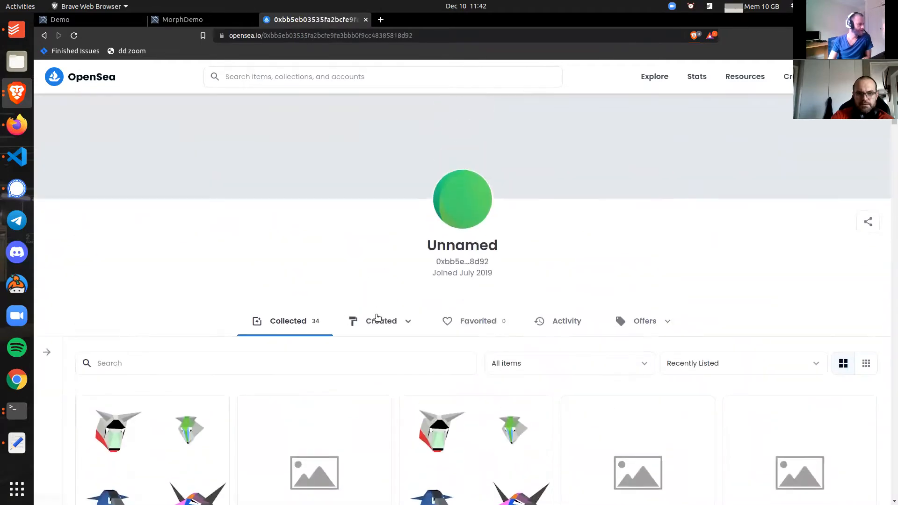
left_click(379, 321)
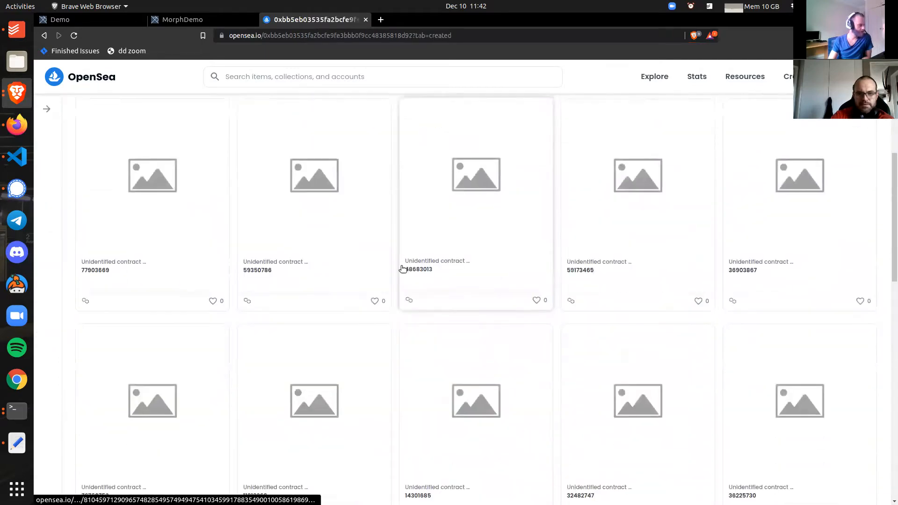
scroll("down", 3)
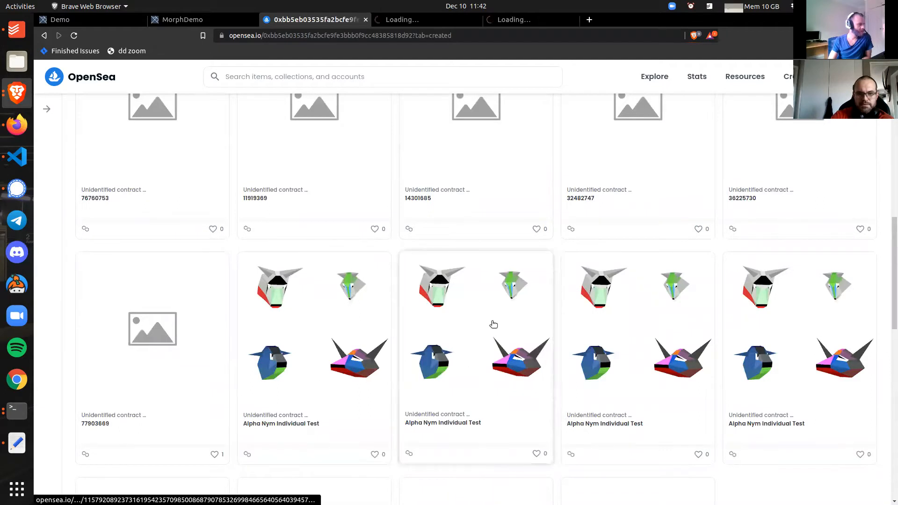
Bring up the newly opened Alpha Nym Individual Test item with the small red head
left_click(475, 286)
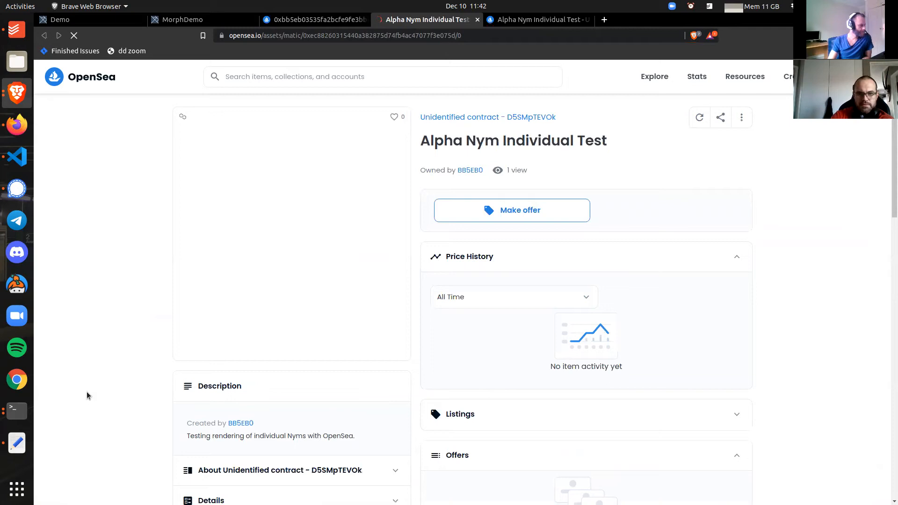
mouse_move(367, 210)
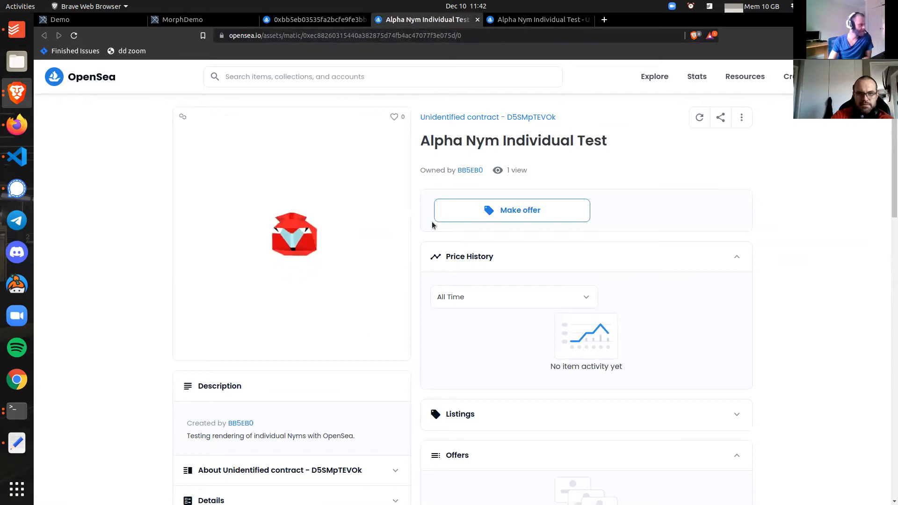
left_click(537, 18)
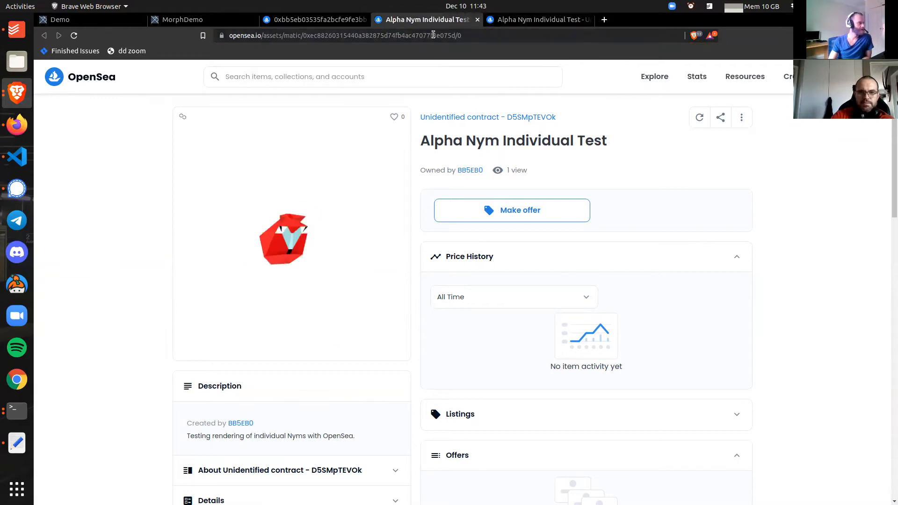
Check the profile and local MorphDemo head, then show the grey horned Alpha Nym item
left_click(314, 19)
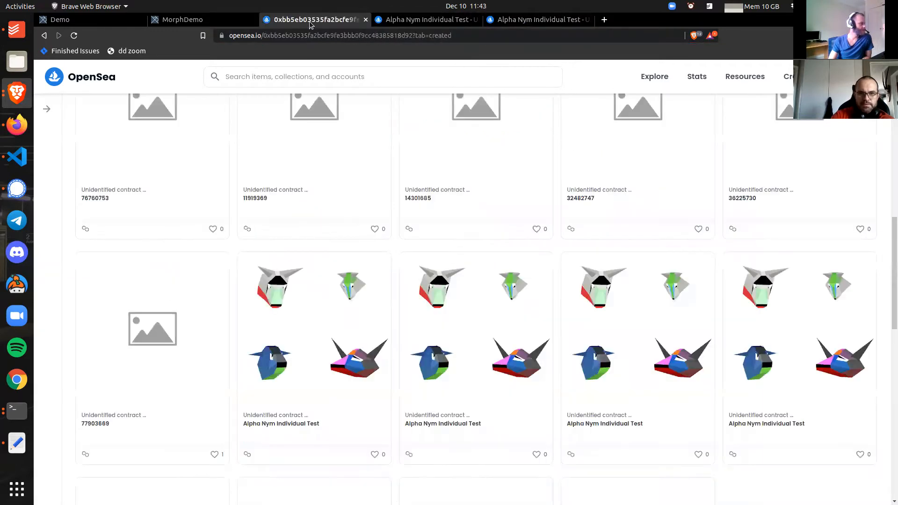
left_click(184, 19)
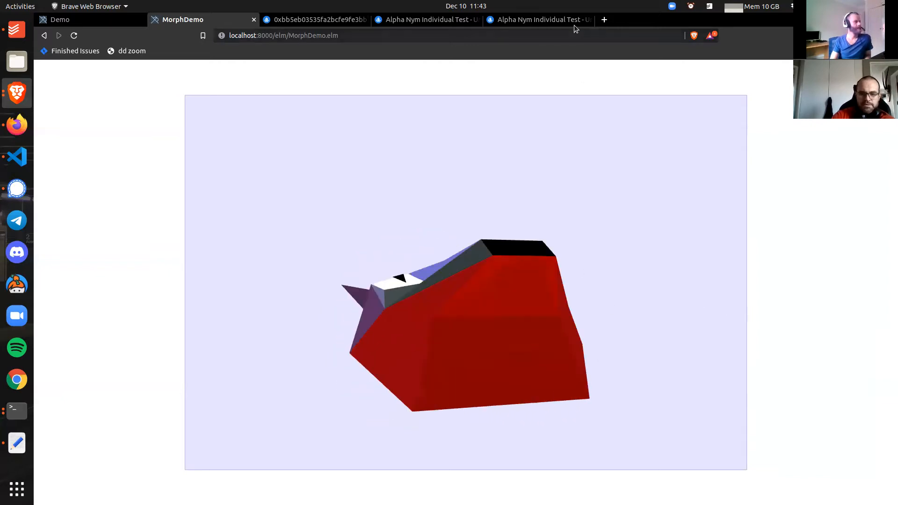
left_click(538, 19)
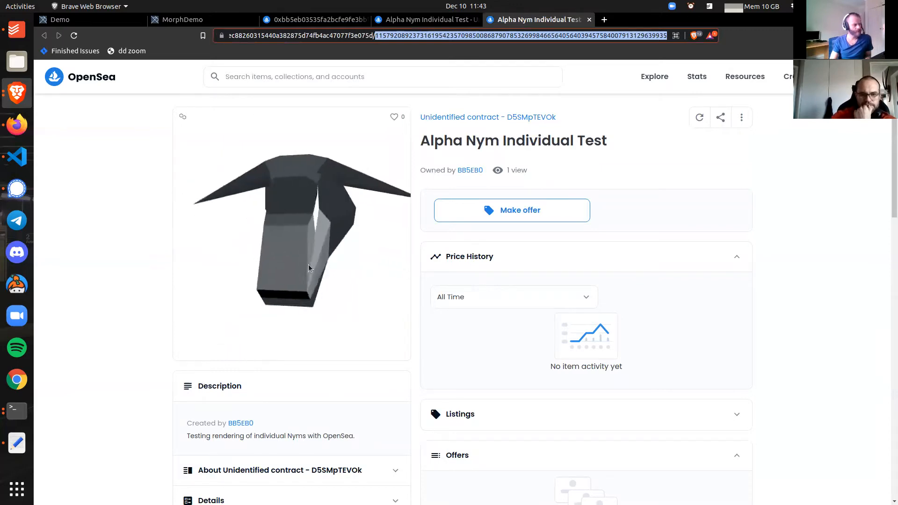
Rotate the grey horned head through several angles, then show the blue-grey MorphDemo head
left_click_drag(309, 268, 311, 266)
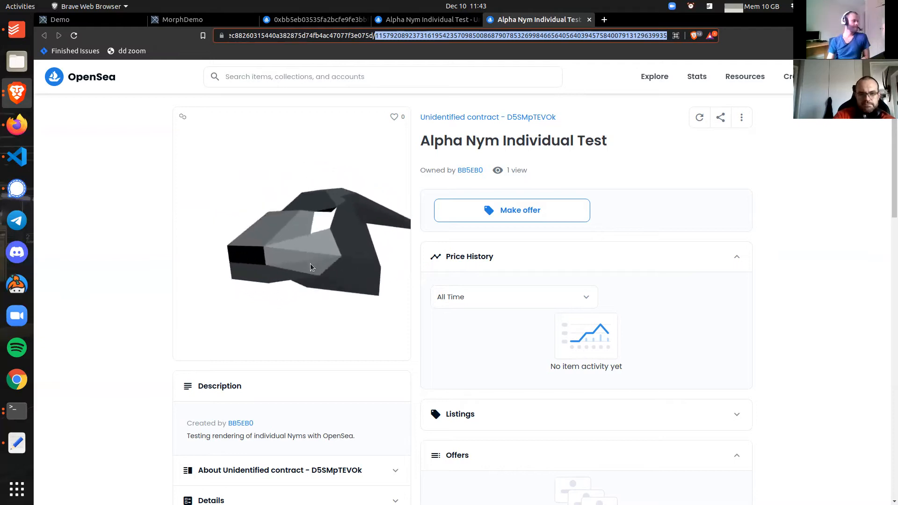
left_click_drag(309, 267, 335, 301)
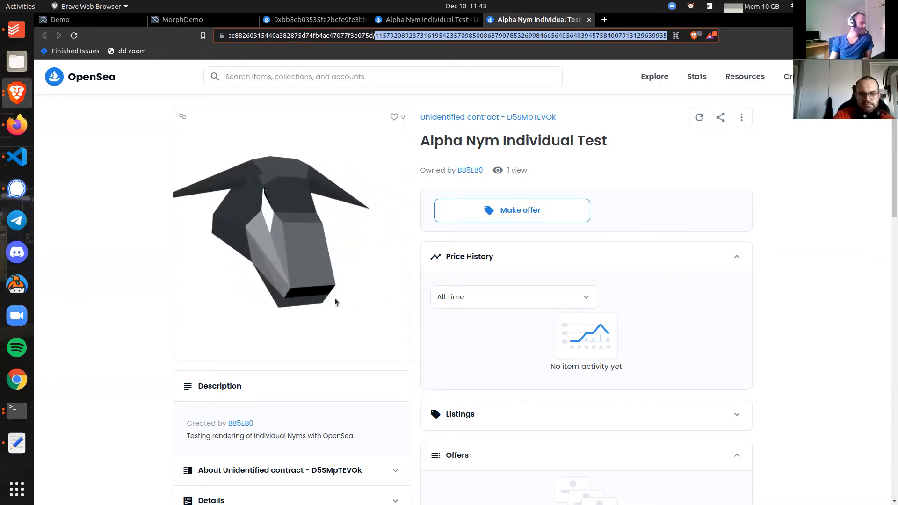
left_click_drag(334, 301, 201, 234)
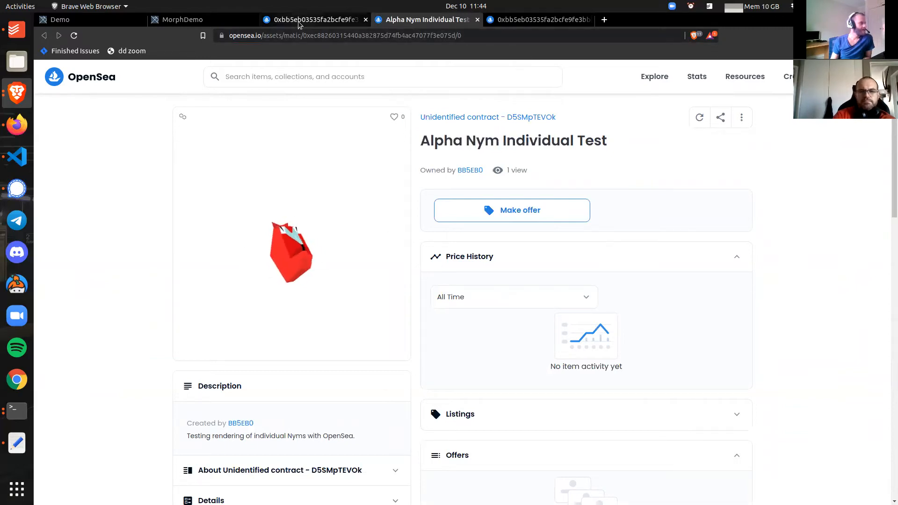
left_click(182, 19)
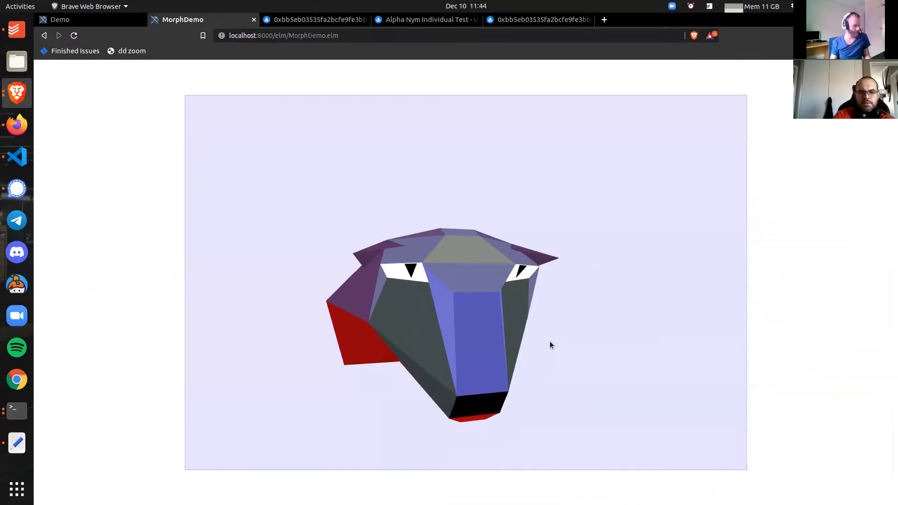